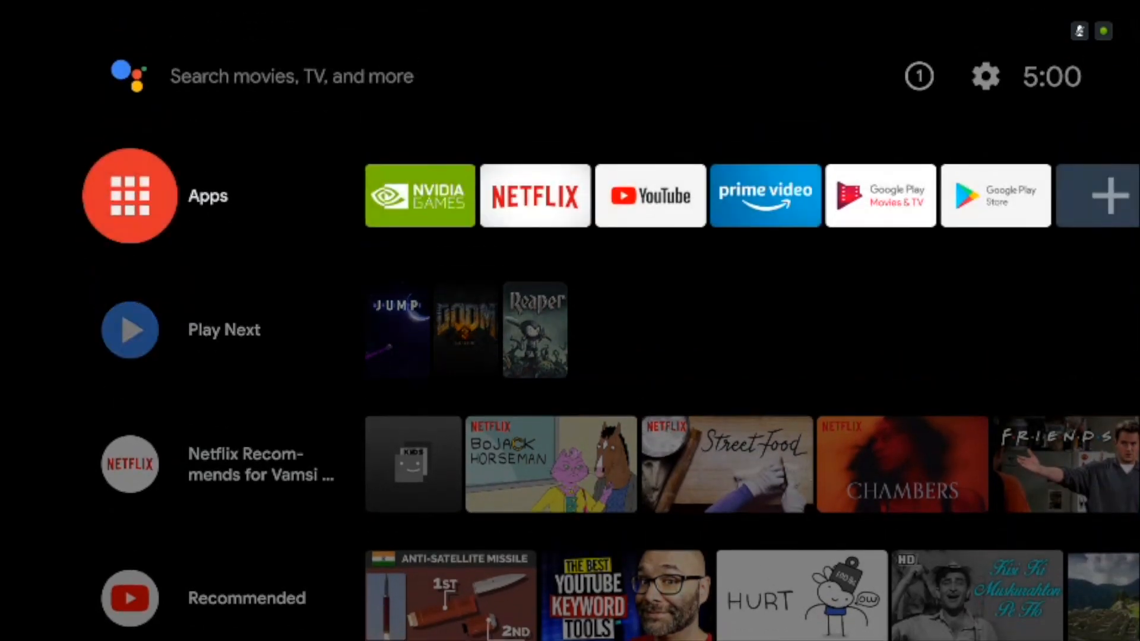
Browse the installed-apps list and finish installing Instagram.
click(127, 194)
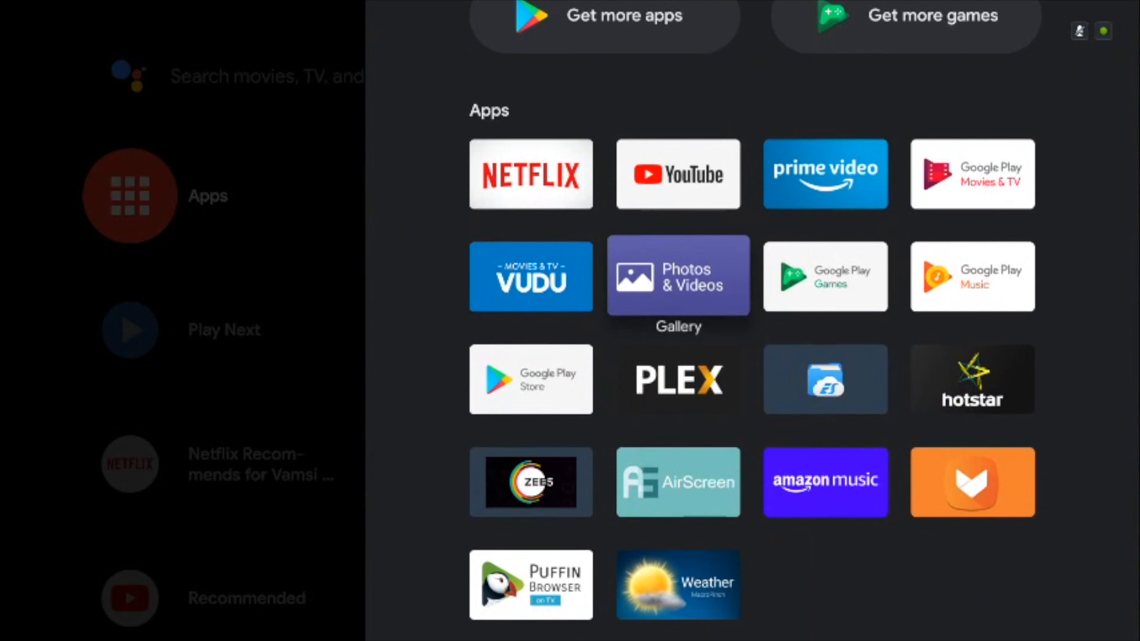
scroll(down, 3)
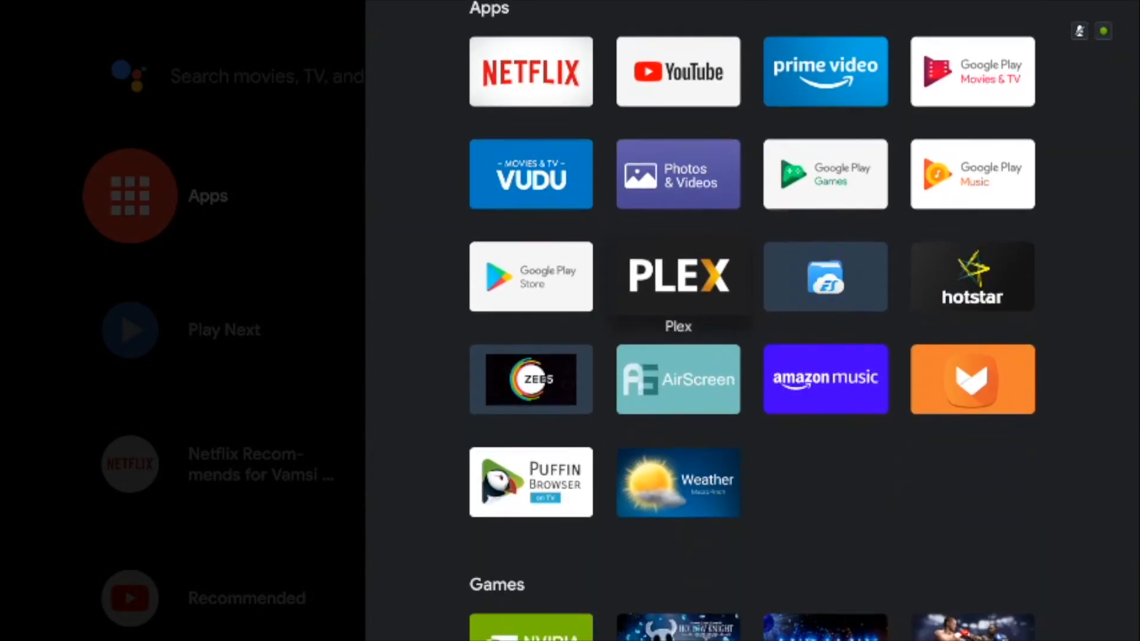
scroll(down, 3)
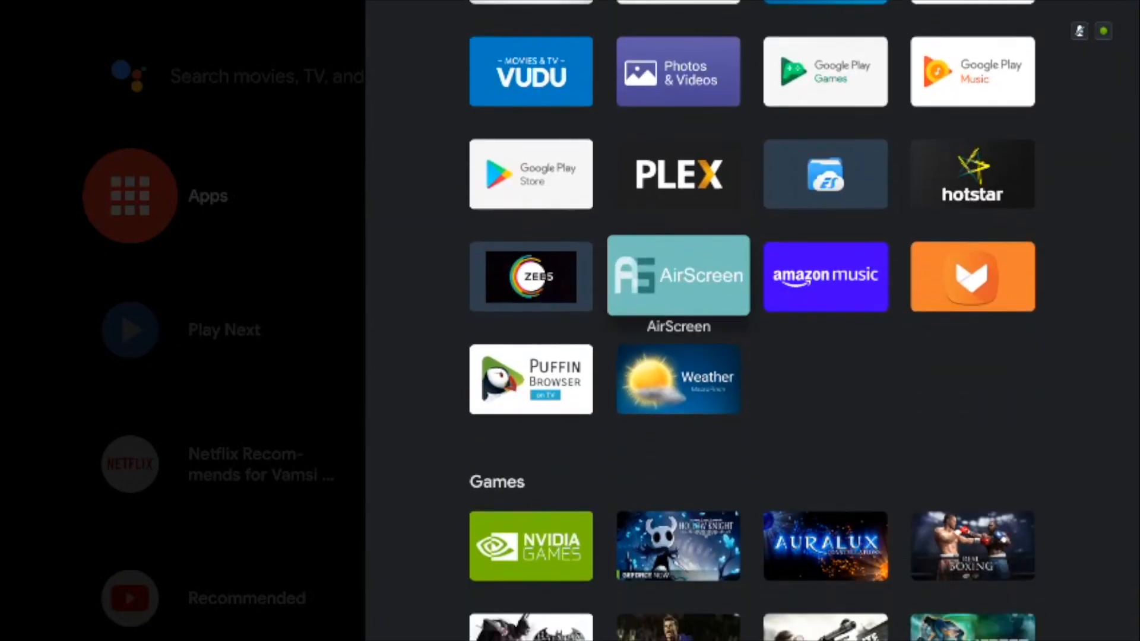
scroll(down, 3)
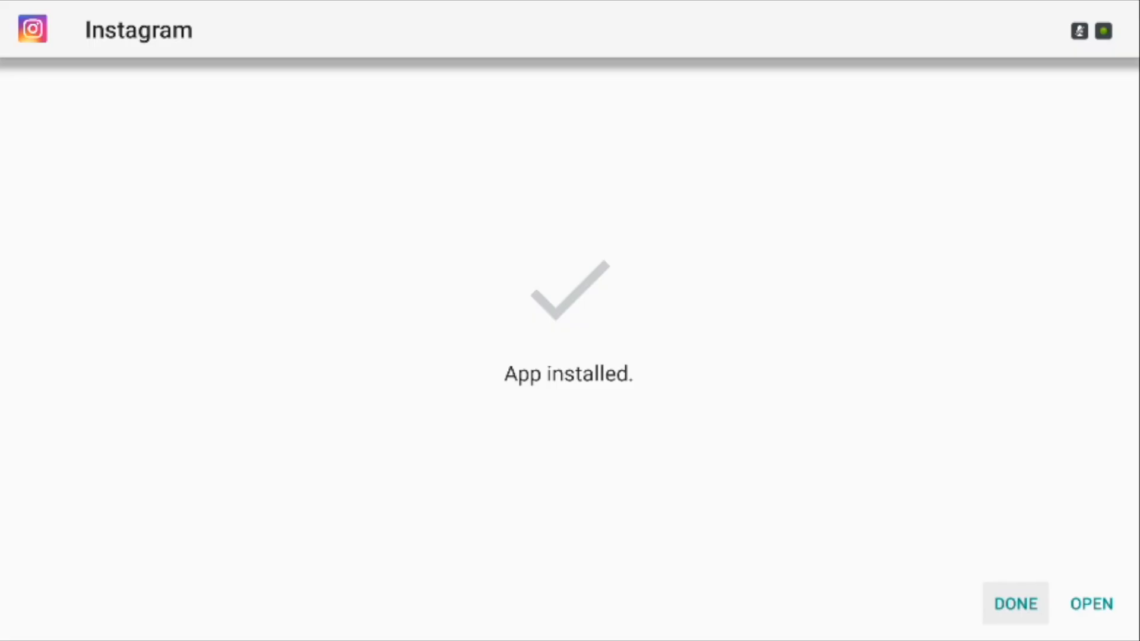
click(1090, 605)
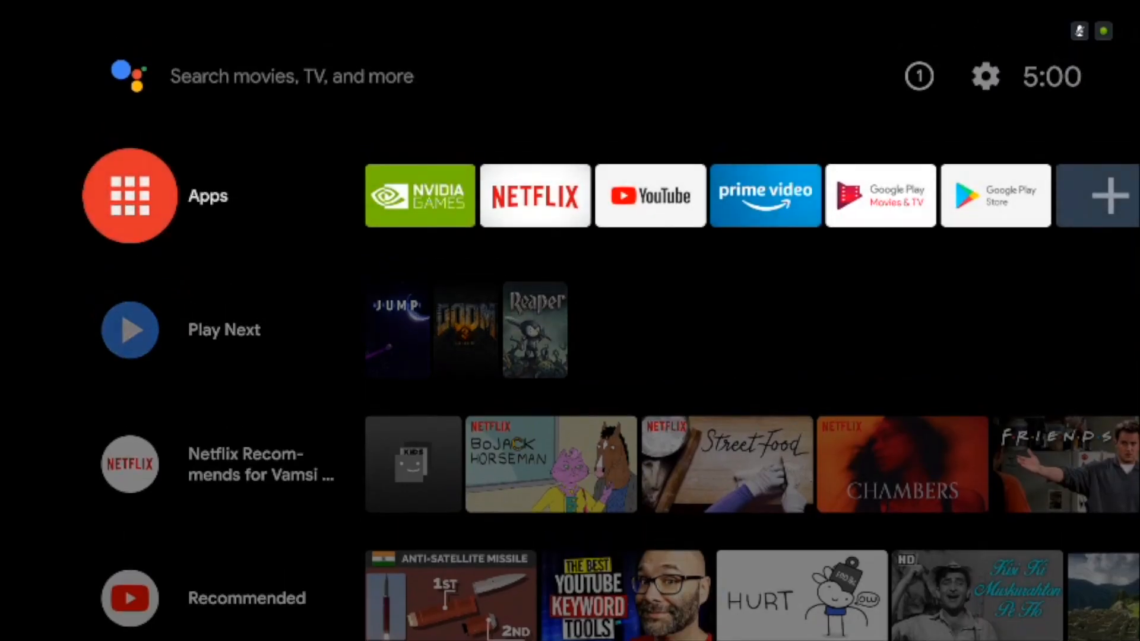
Scroll the installed-apps list and install the Smart DNS Proxy VPN app.
click(129, 196)
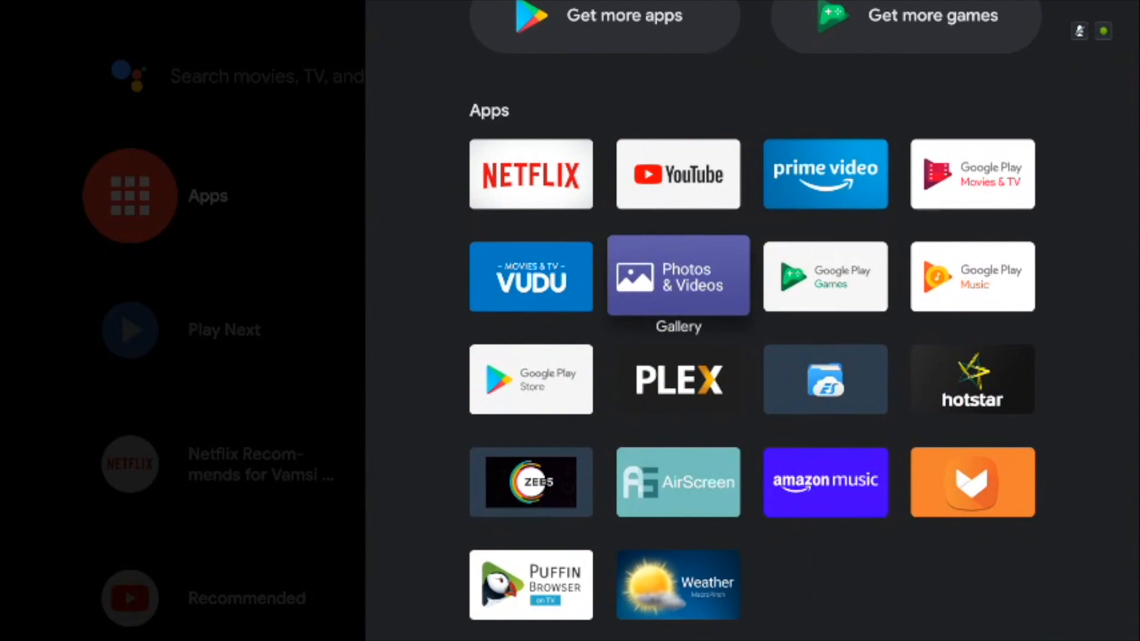
scroll(down, 3)
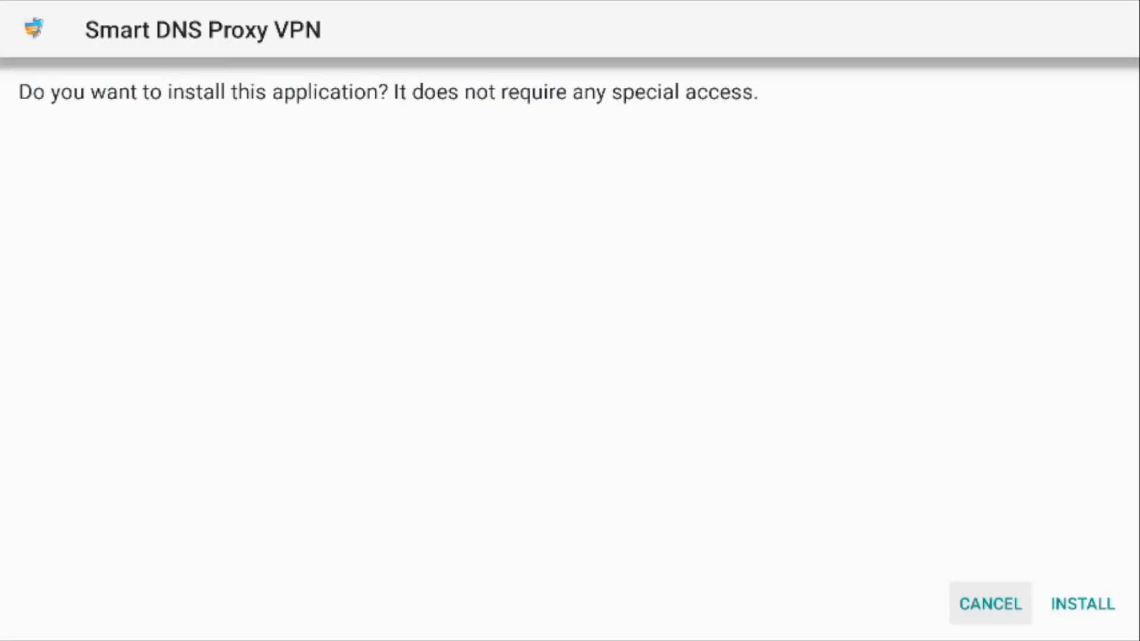
click(1080, 604)
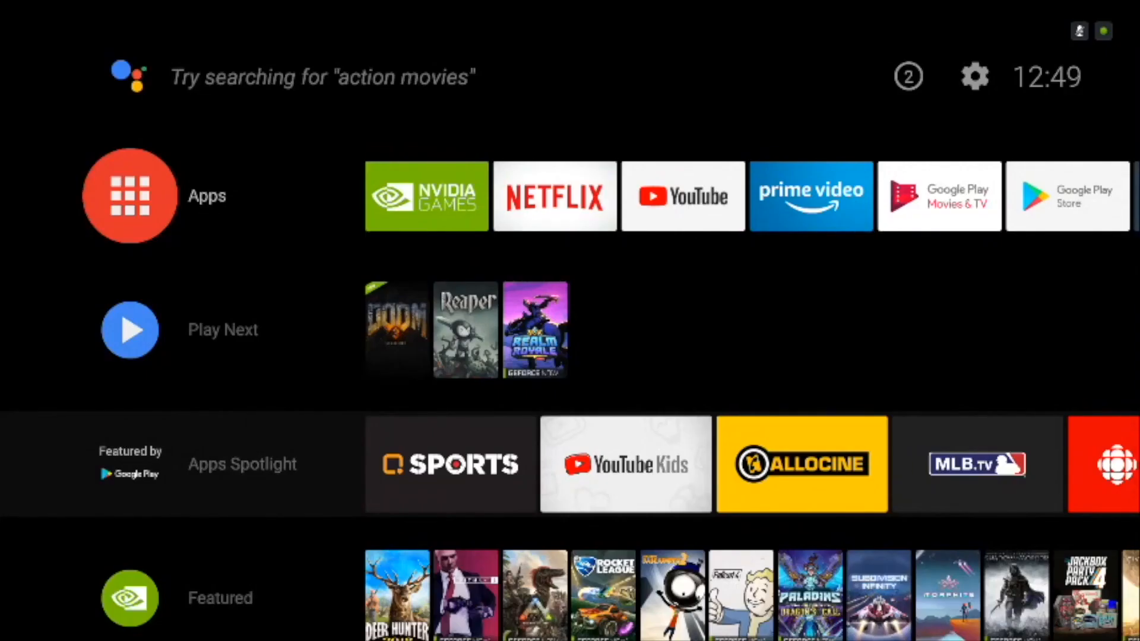
Find Sideload Launcher in the store and install it on the TV.
click(129, 196)
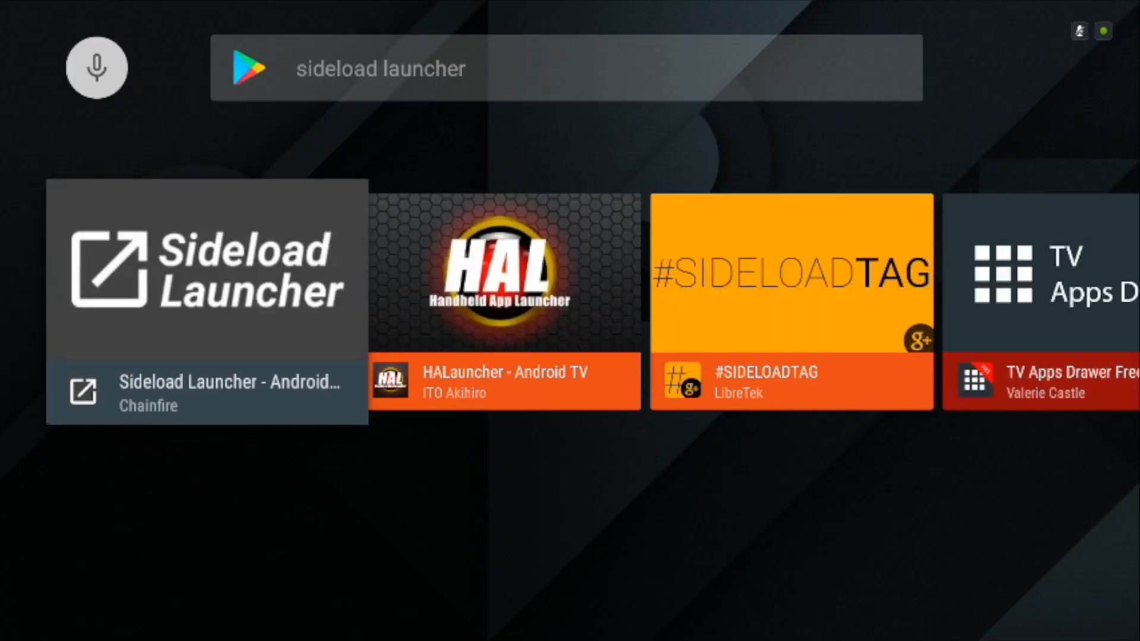
click(207, 275)
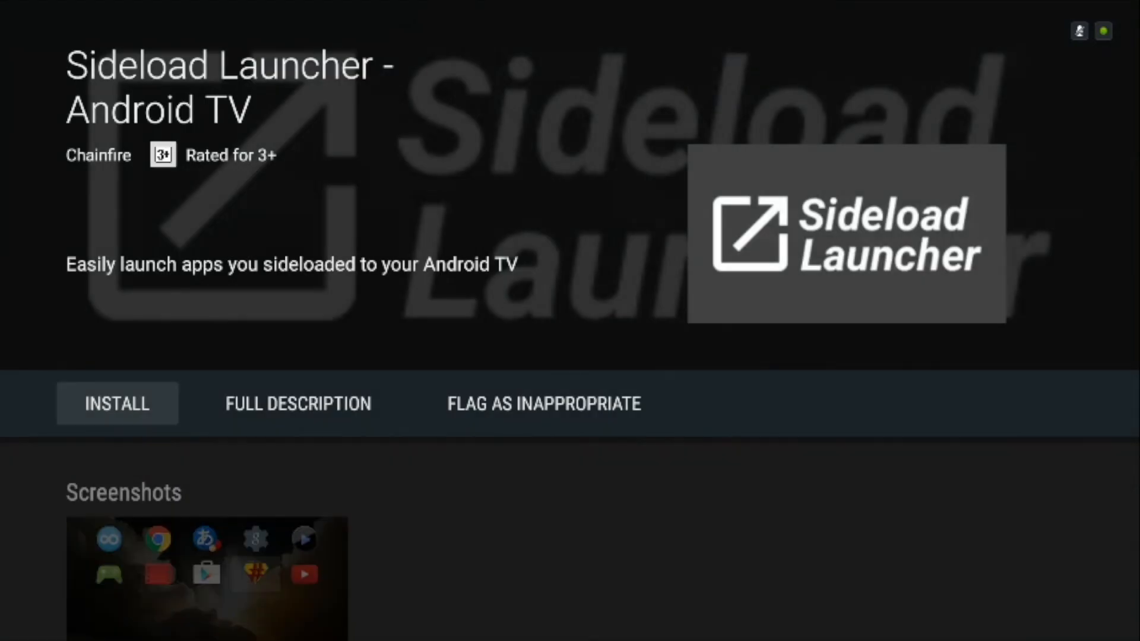
click(117, 403)
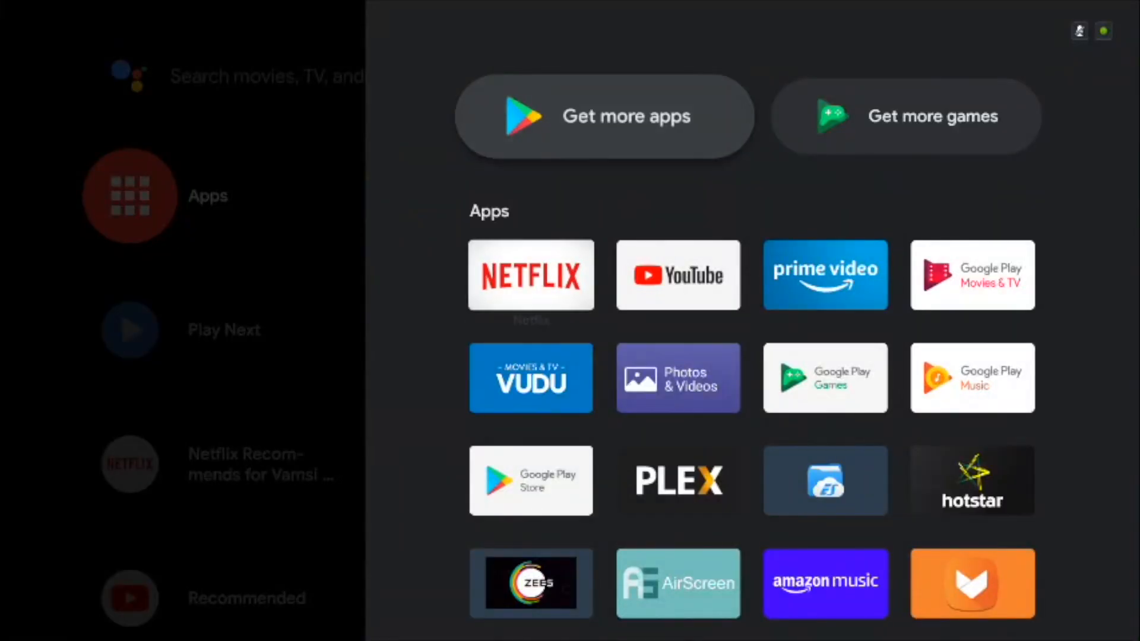
Launch Smart DNS Proxy VPN to view the VPN-off, United States server status screen.
scroll(down, 3)
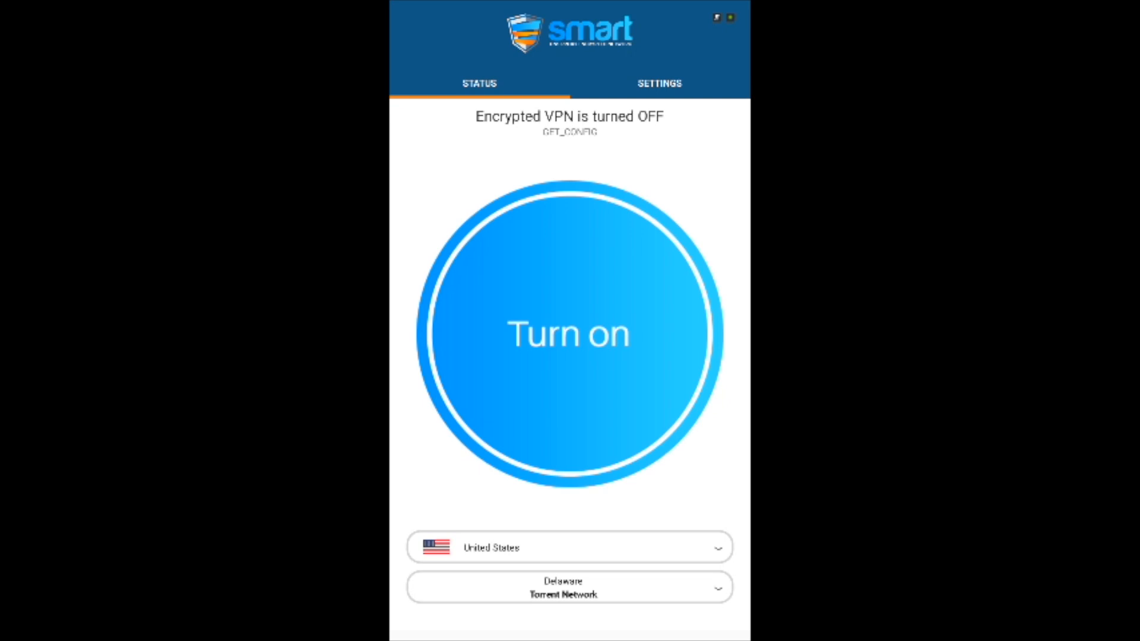
click(569, 333)
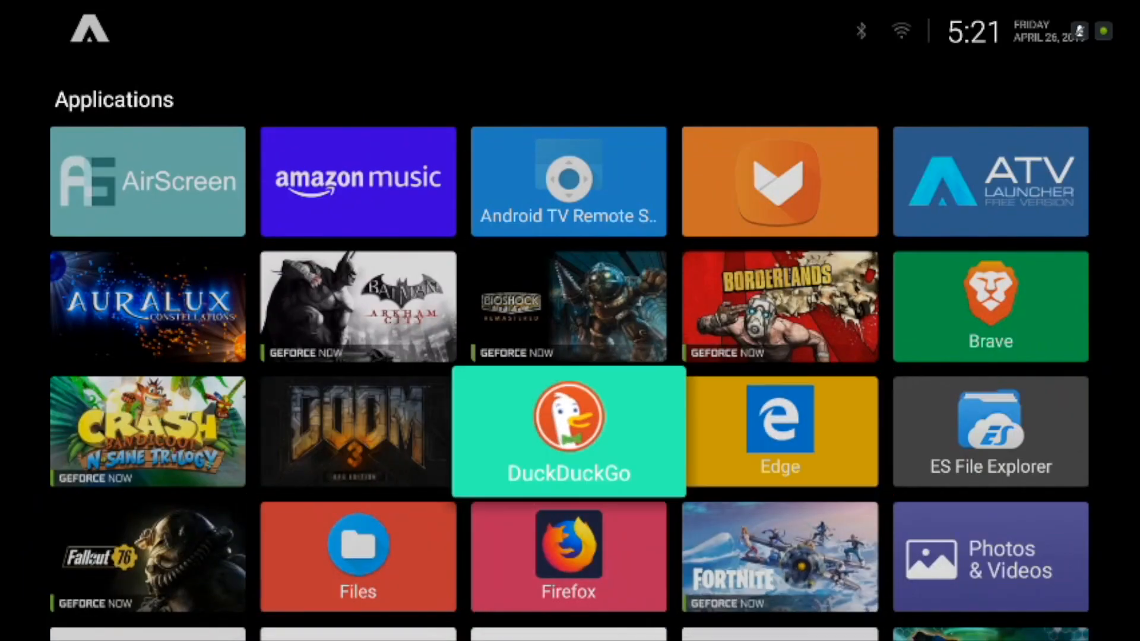
Scroll ATV Launcher's Applications grid and select Hidden Apps (PRO) to reach the Pro upgrade prompt.
scroll(down, 3)
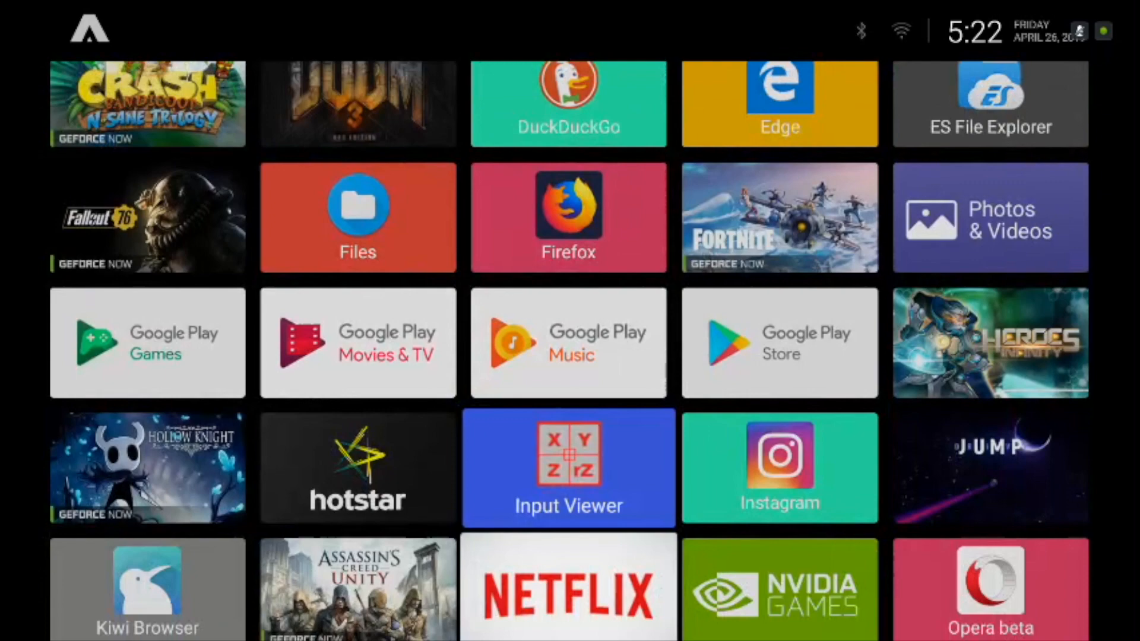
scroll(down, 3)
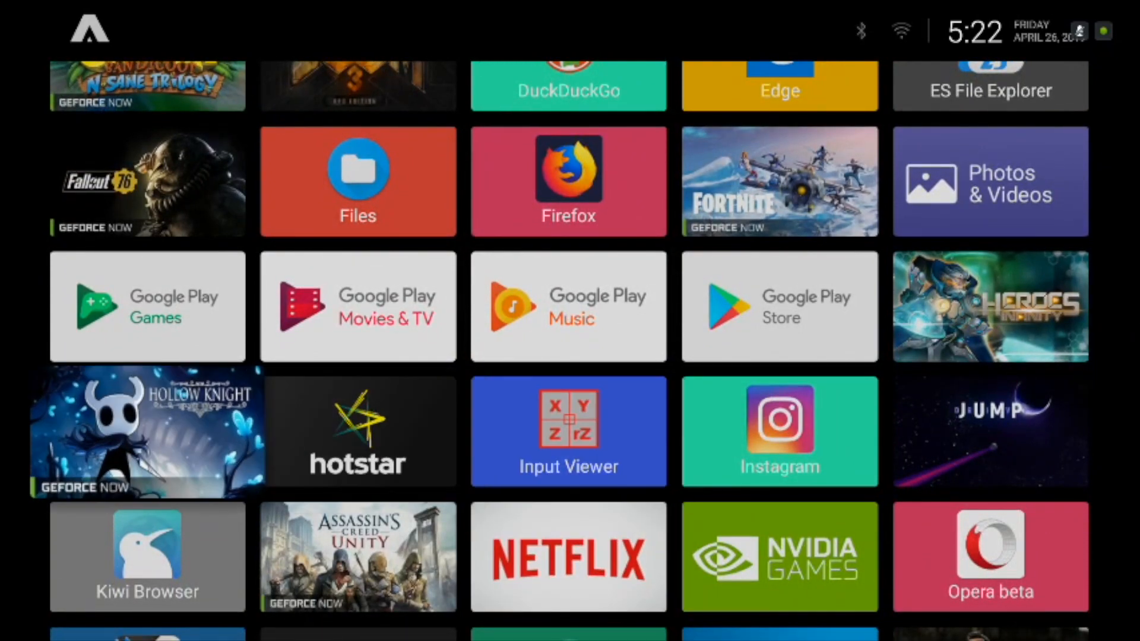
scroll(down, 3)
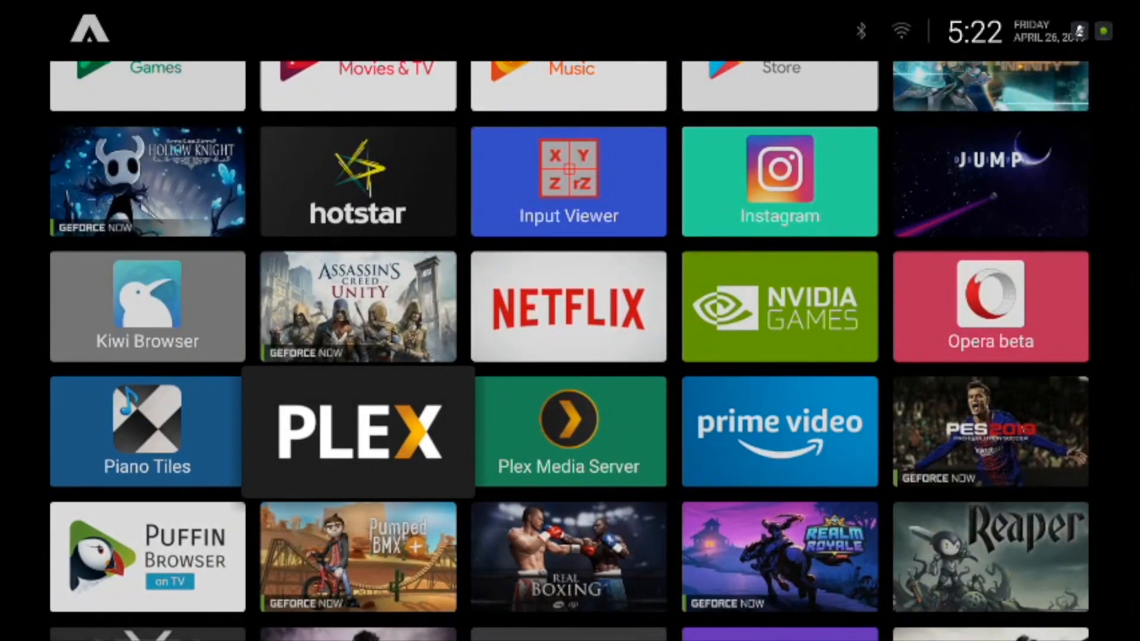
scroll(down, 3)
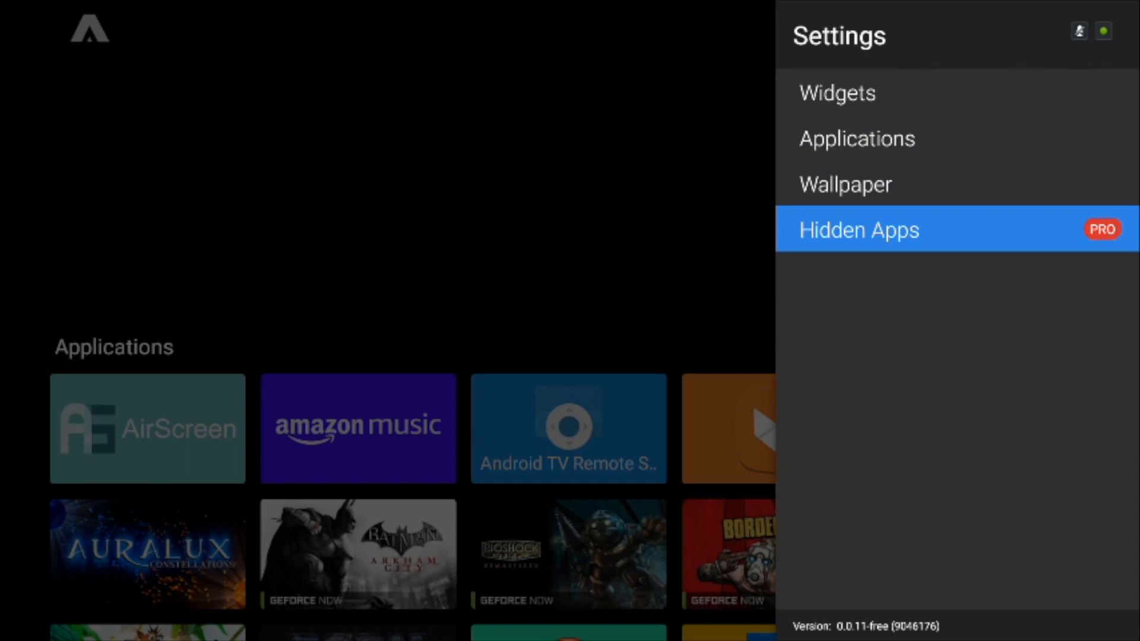
click(860, 230)
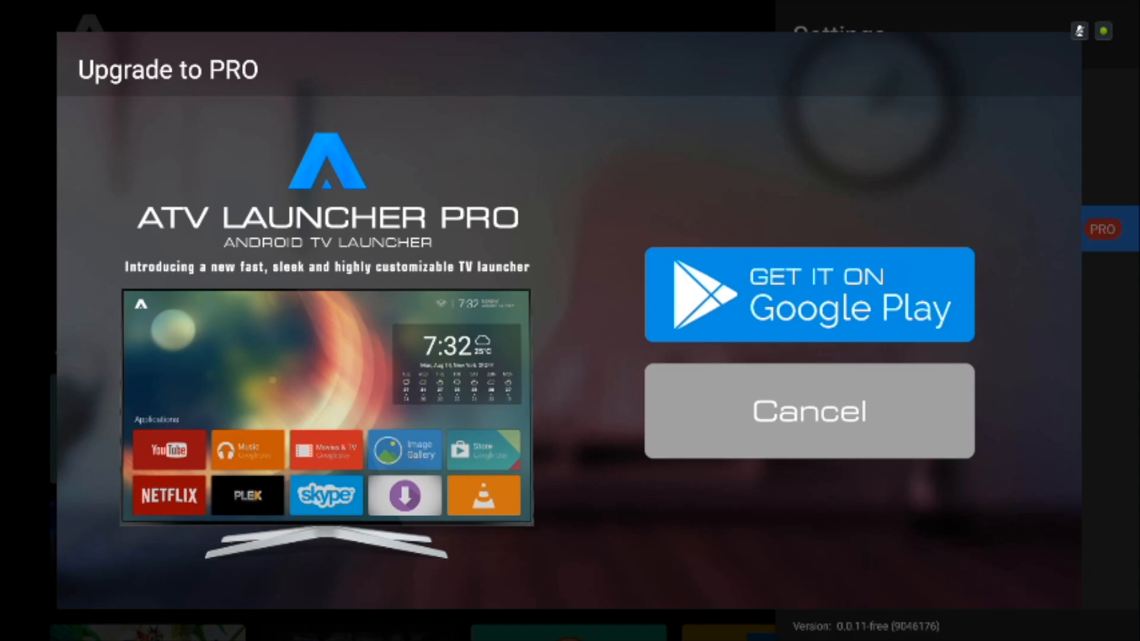
click(809, 411)
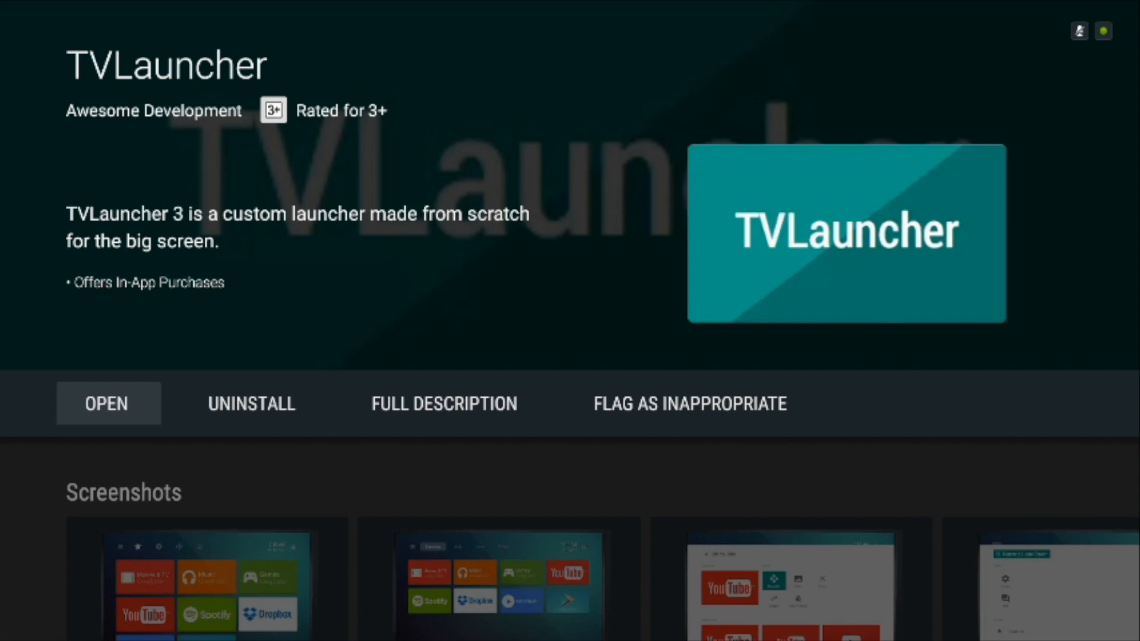
Launch TVLauncher and add AirScreen as an Application tile in Favorites.
click(107, 403)
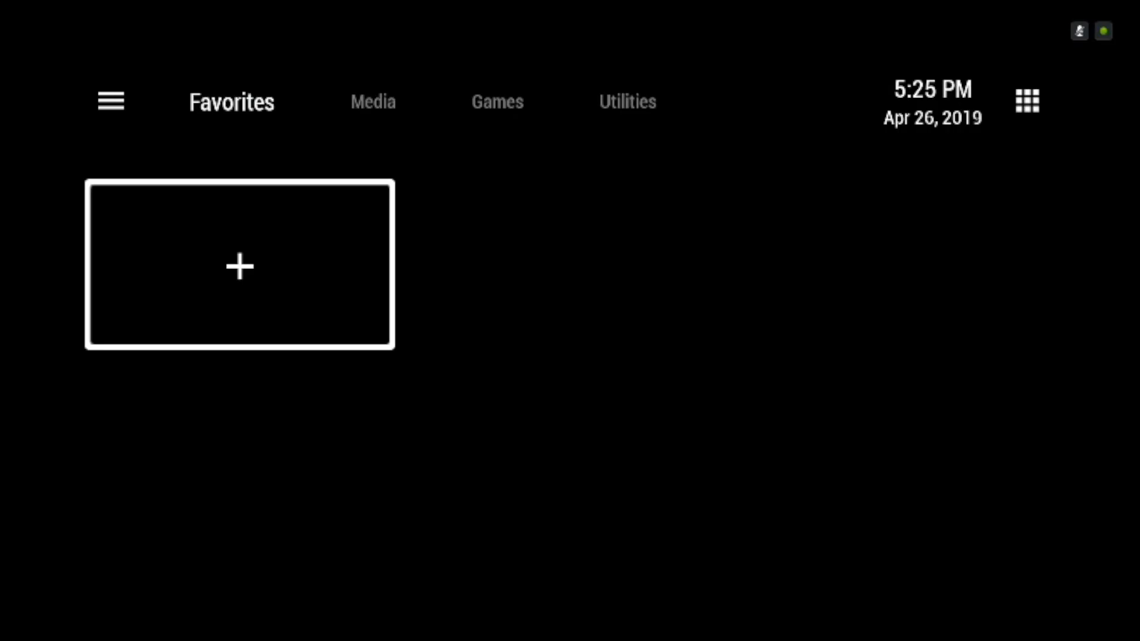
click(238, 268)
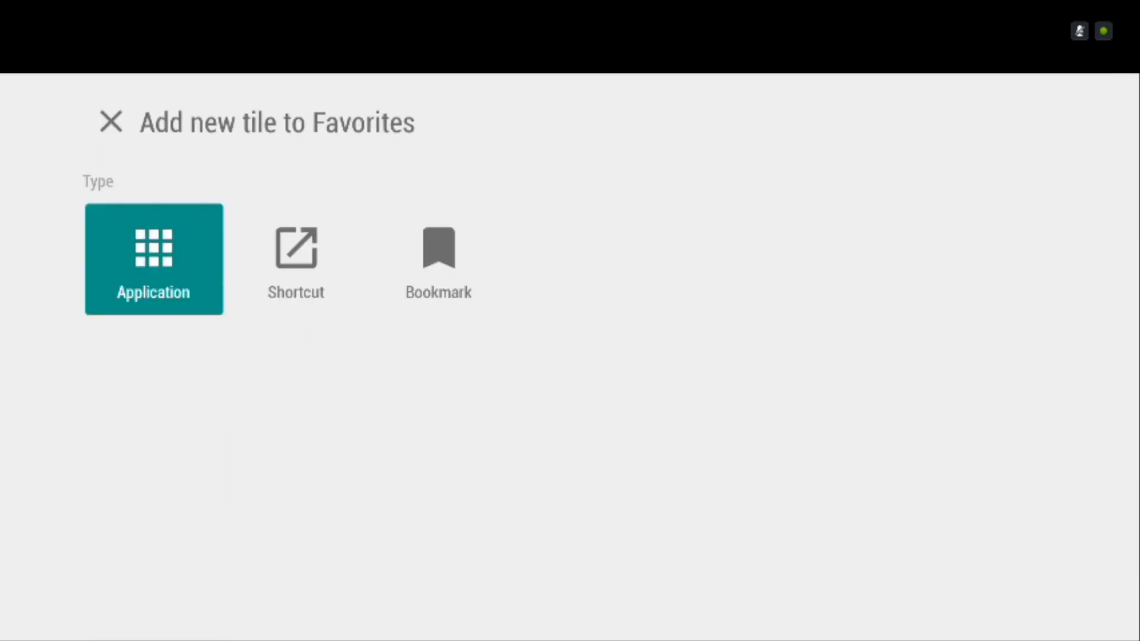
click(296, 251)
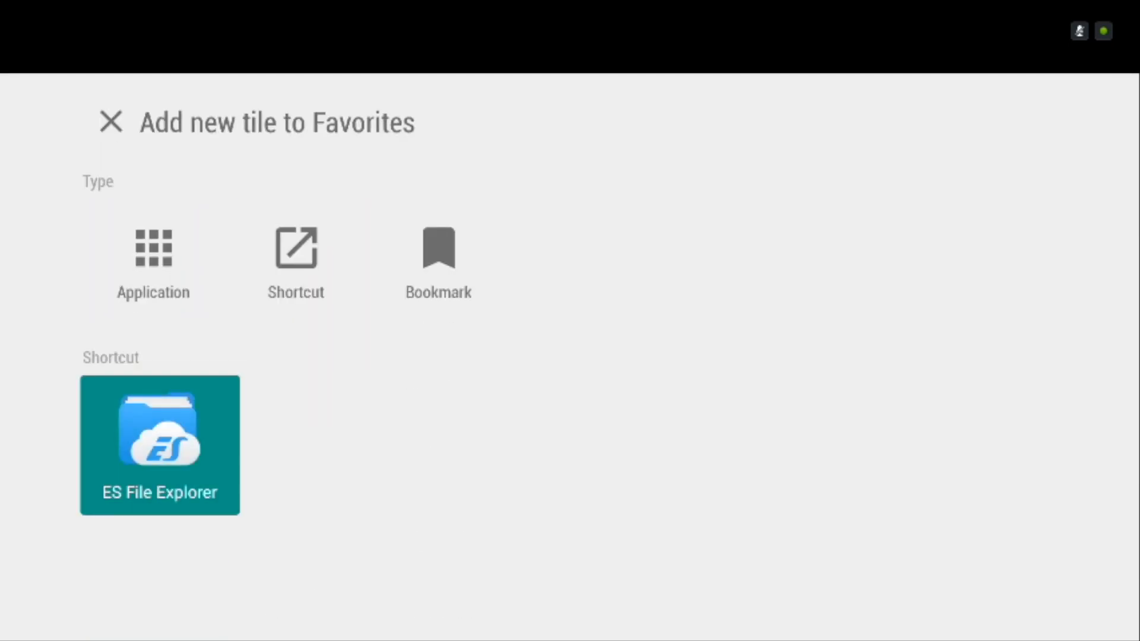
click(154, 250)
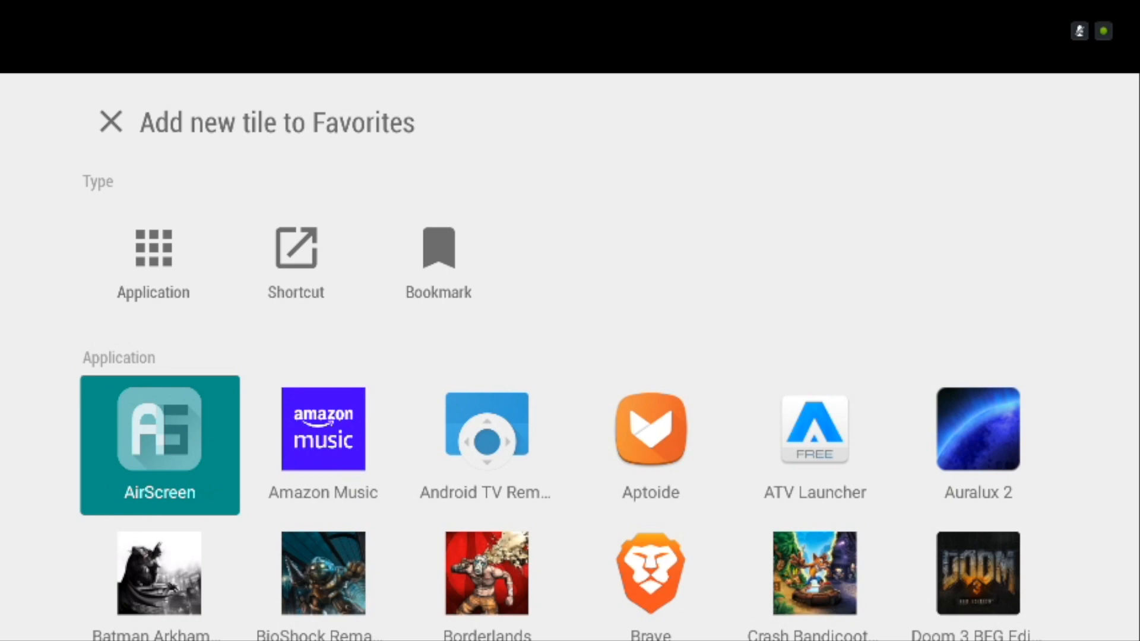
click(159, 446)
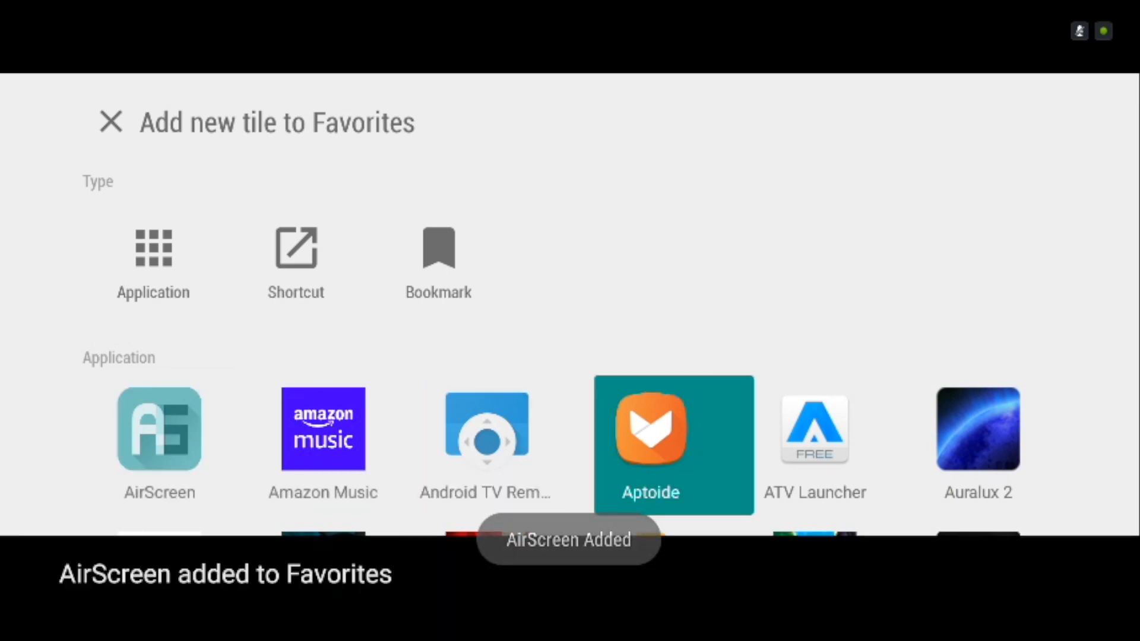
scroll(down, 3)
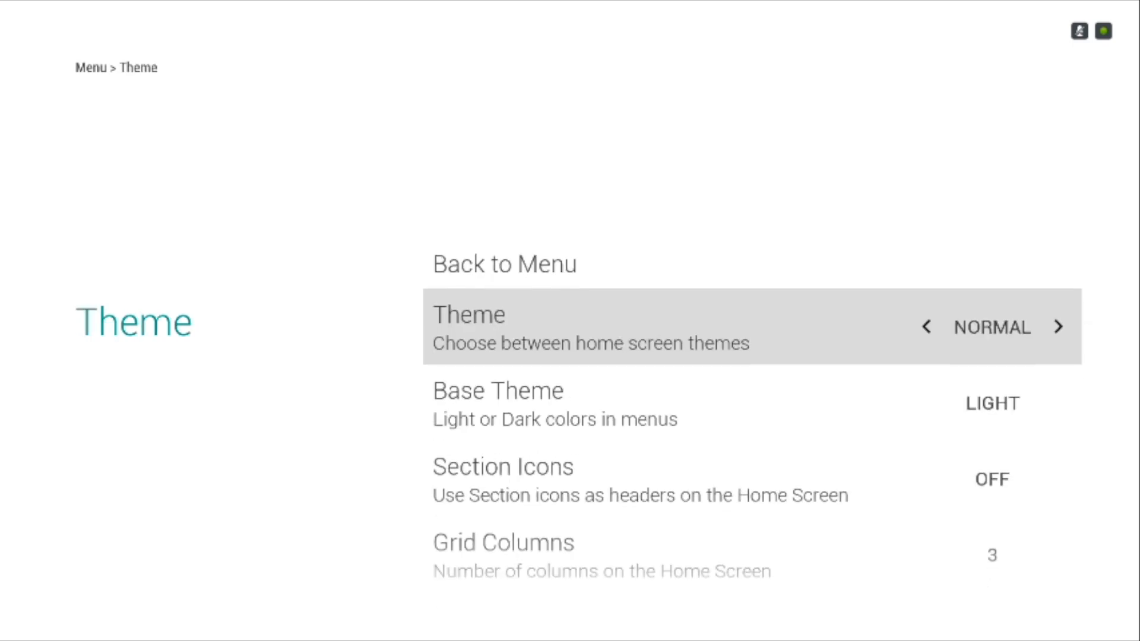
Adjust TVLauncher's Theme options and switch the home screen to the Media section.
click(1059, 327)
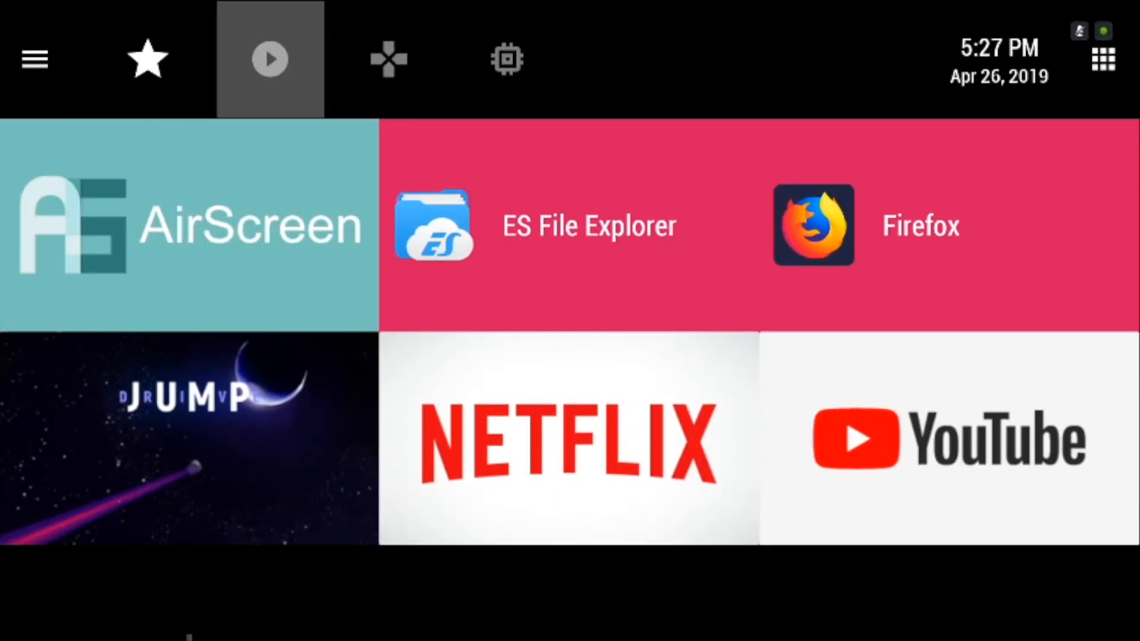
click(268, 58)
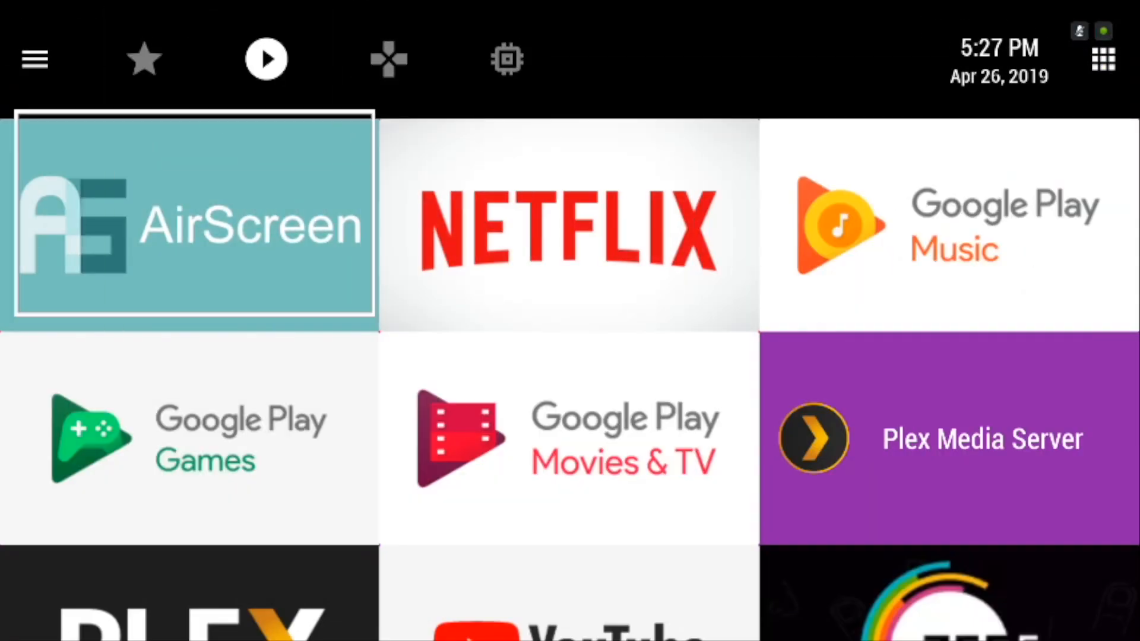
scroll(down, 3)
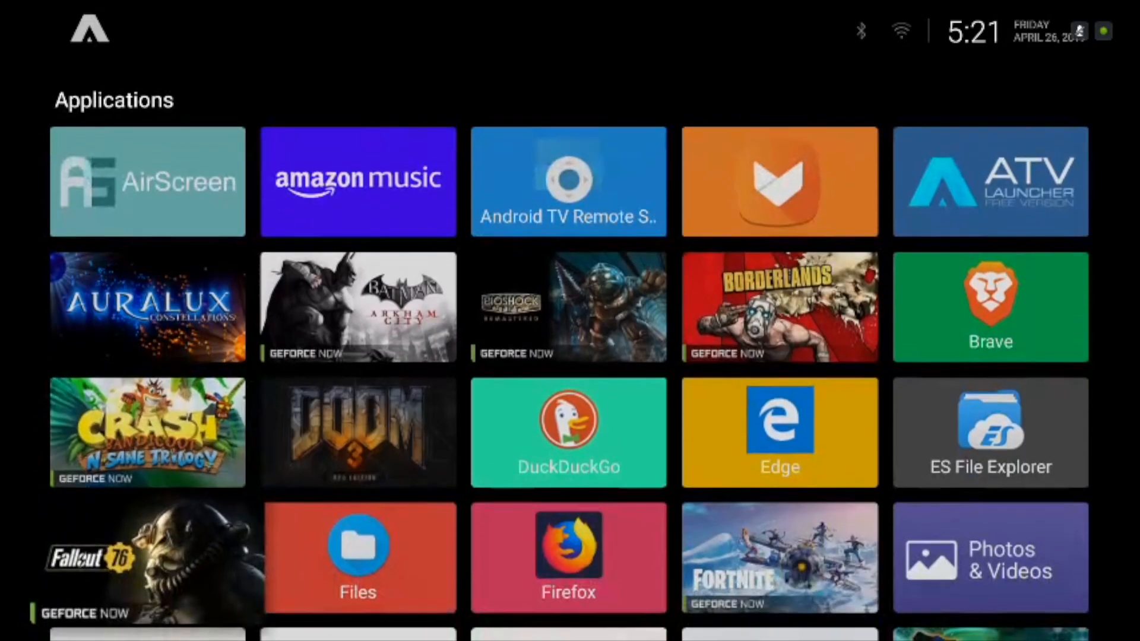
mouse_move(568, 434)
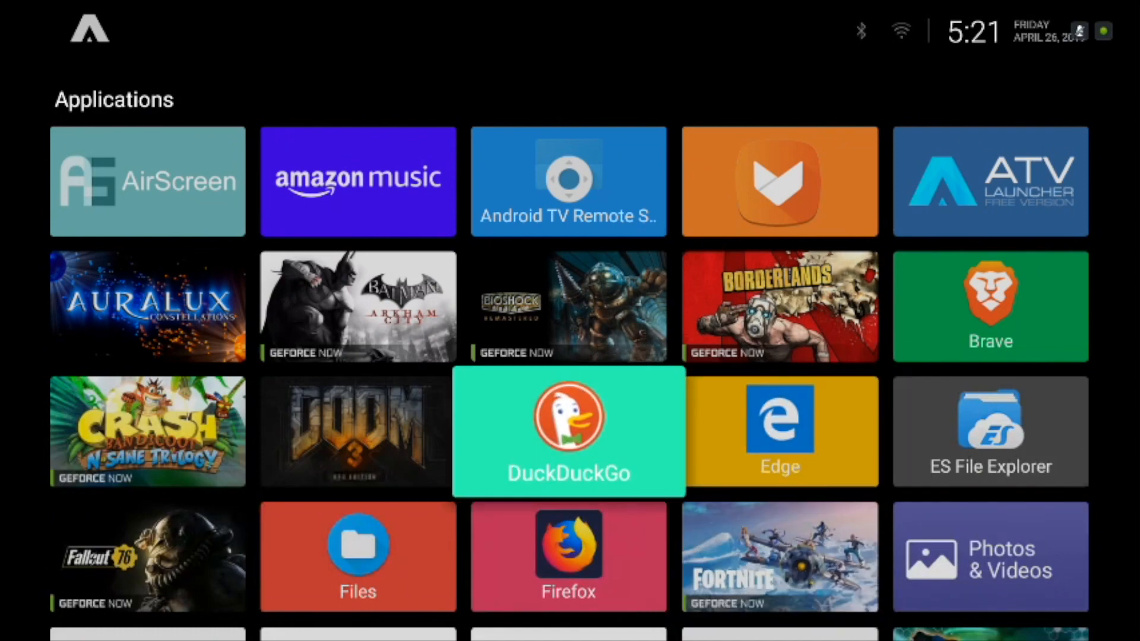
Browse HAL Launcher's Recent Apps, For Handheld and For TV rows, then select Show all apps.
scroll(down, 3)
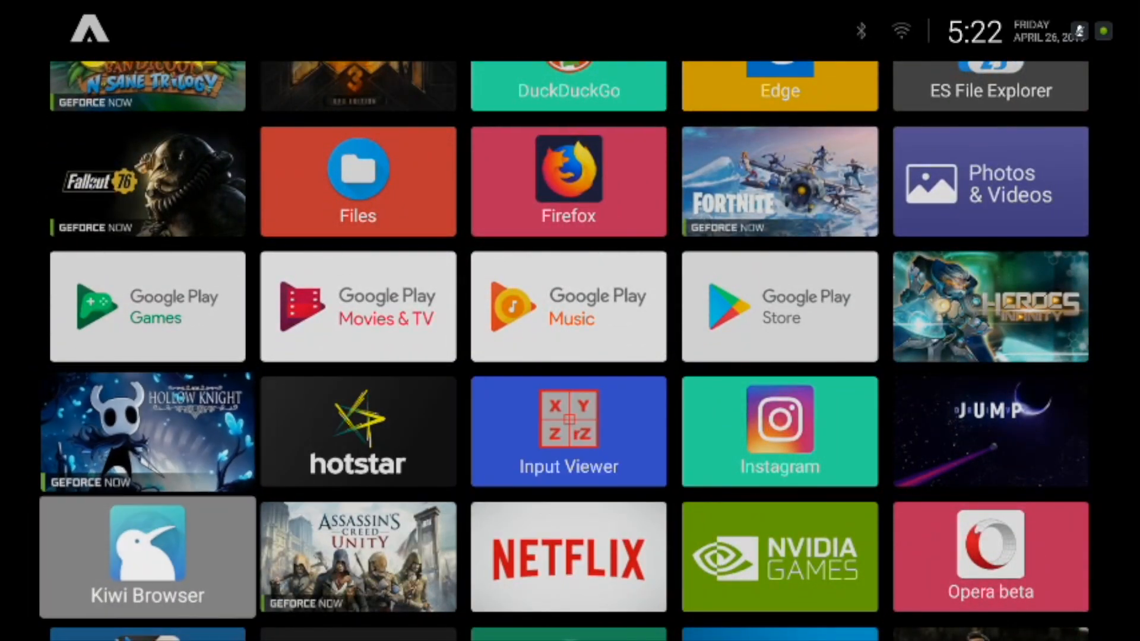
scroll(down, 3)
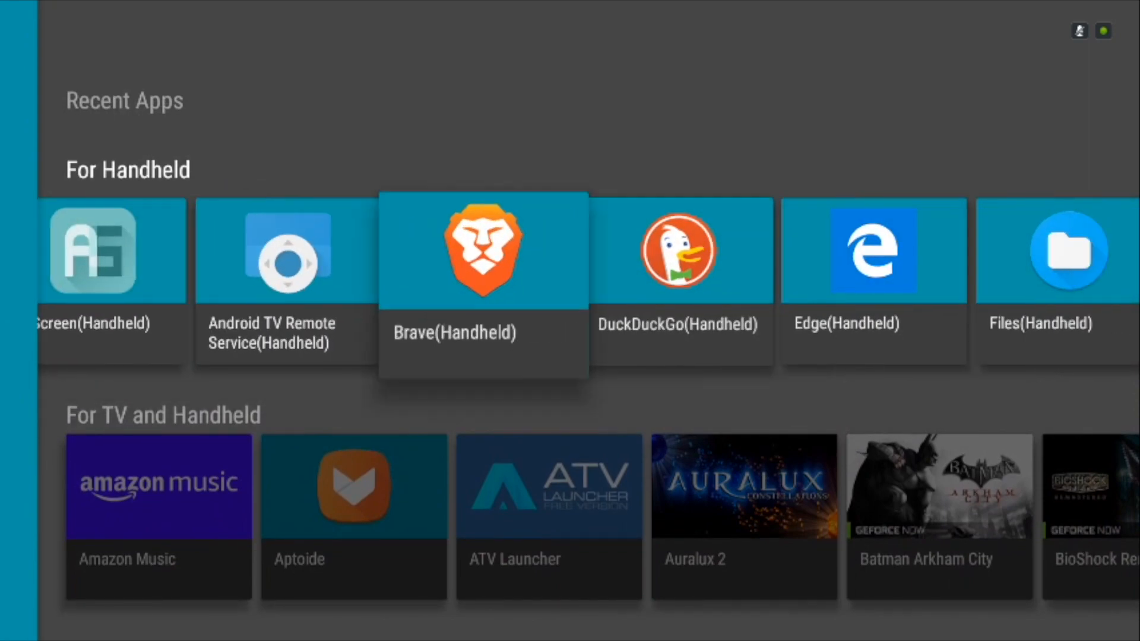
scroll(right, 3)
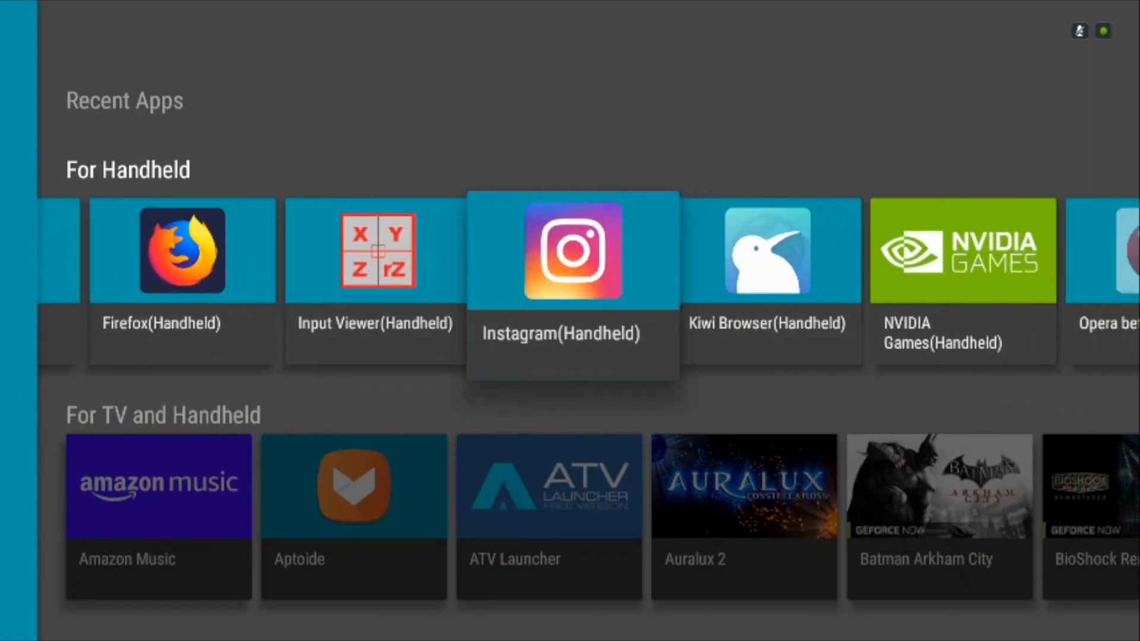
scroll(right, 3)
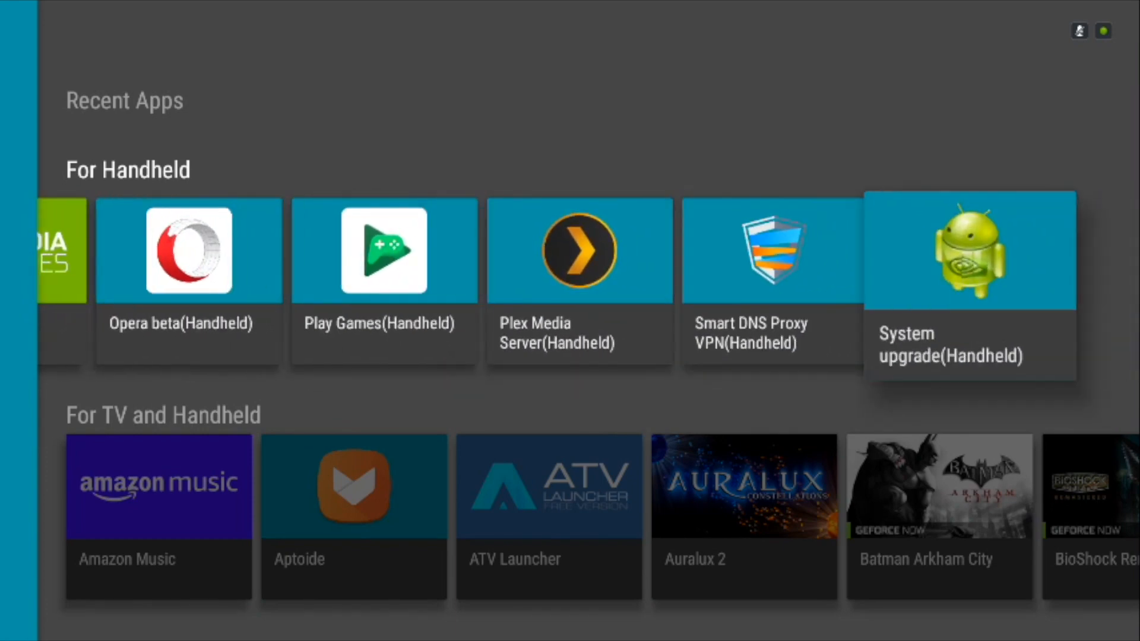
scroll(down, 3)
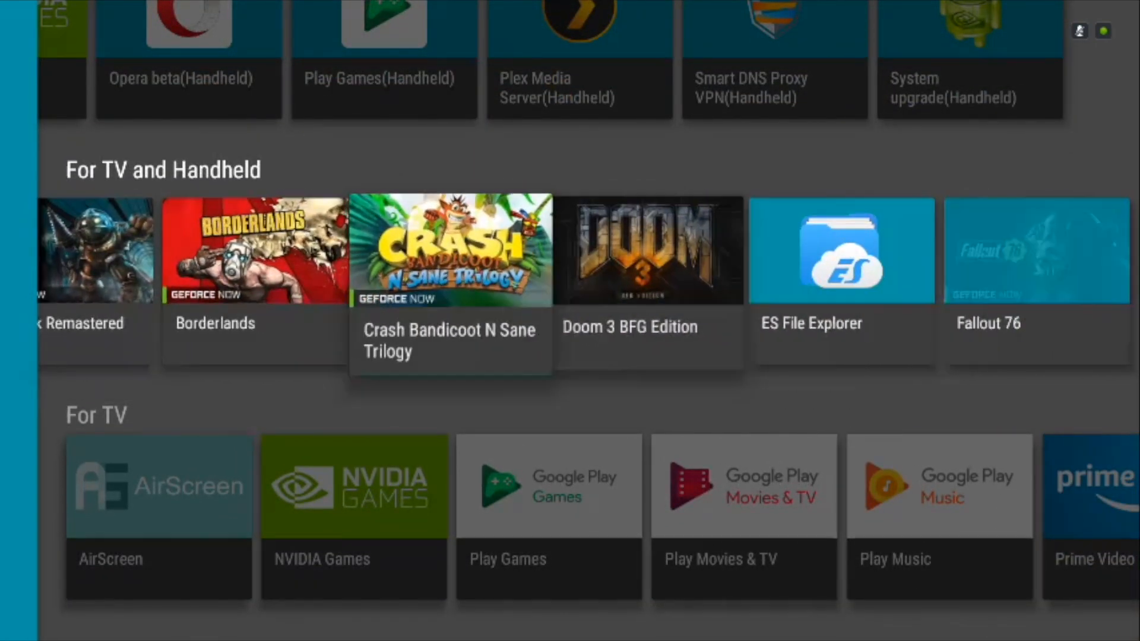
scroll(right, 3)
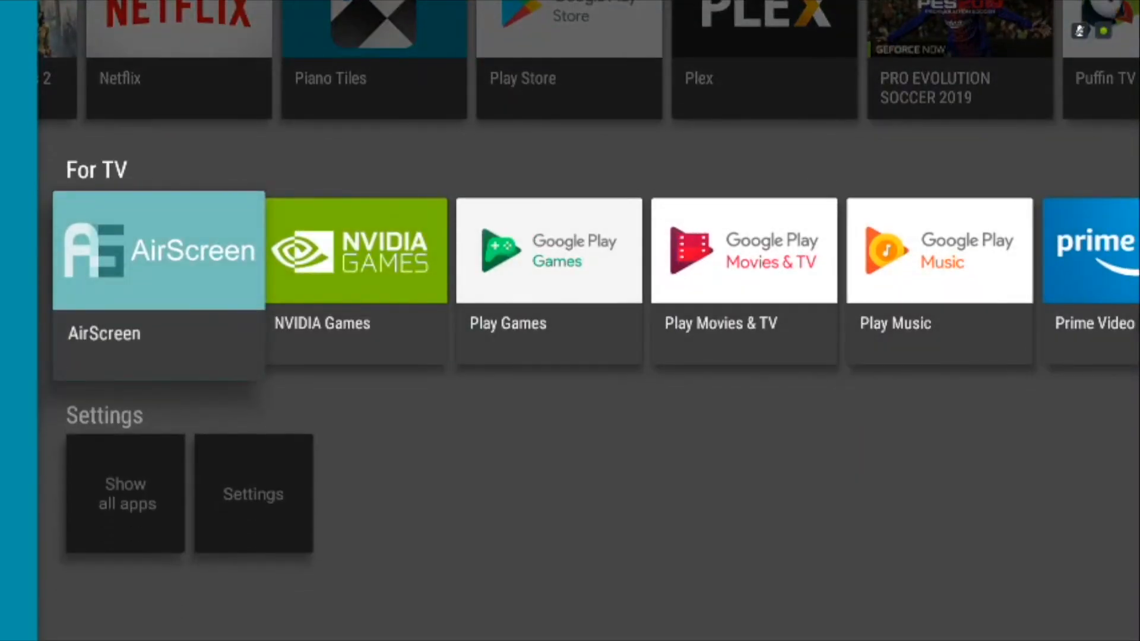
scroll(right, 3)
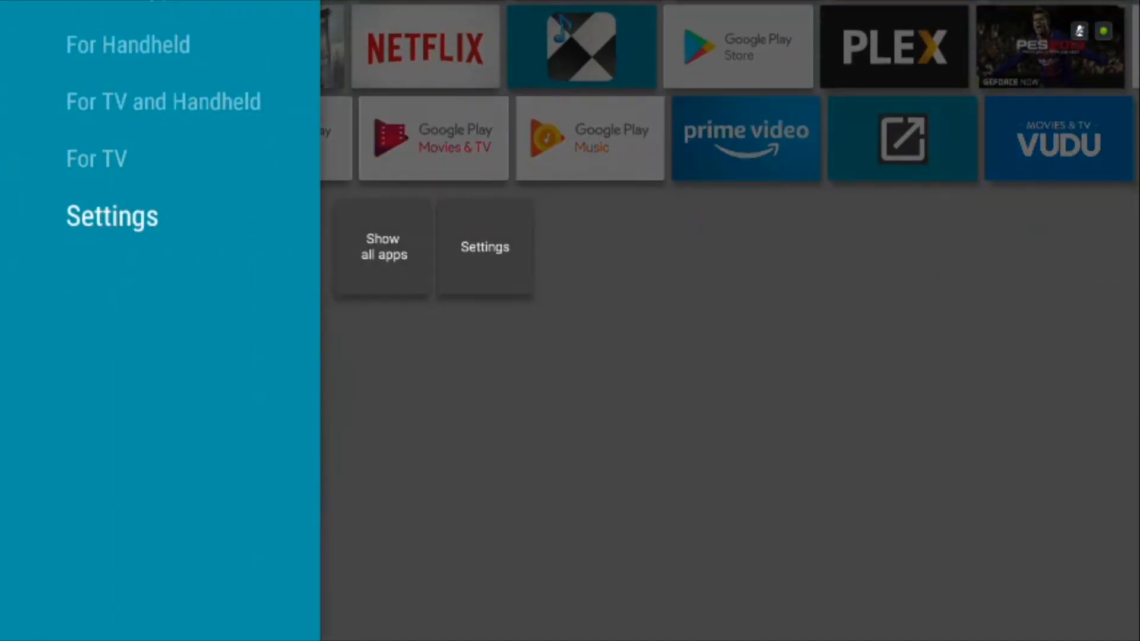
click(382, 247)
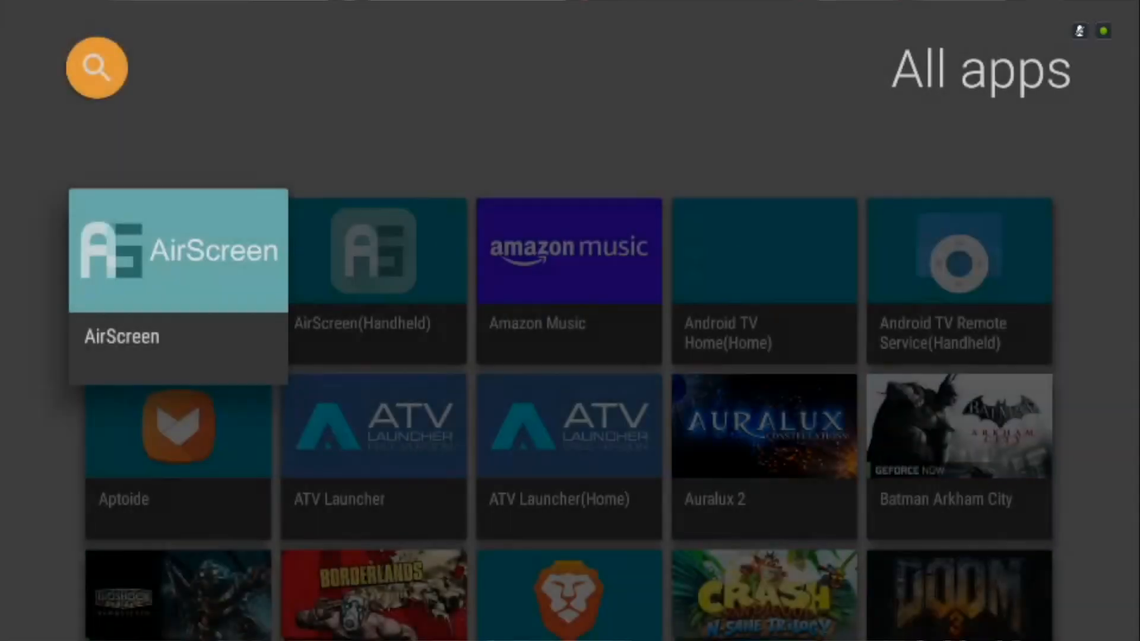